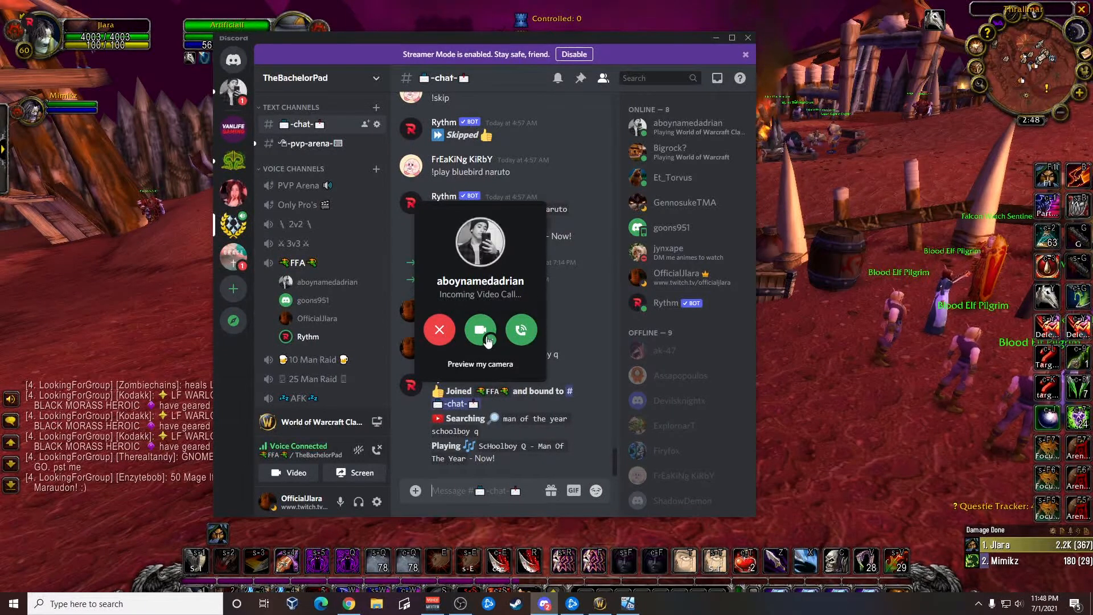
left_click(480, 329)
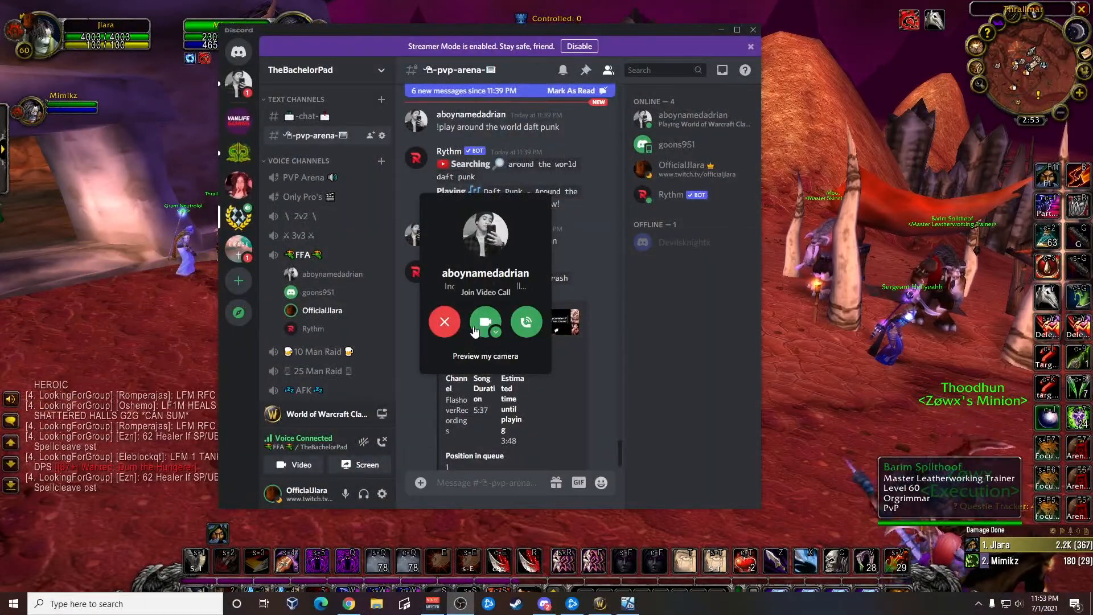
left_click(485, 321)
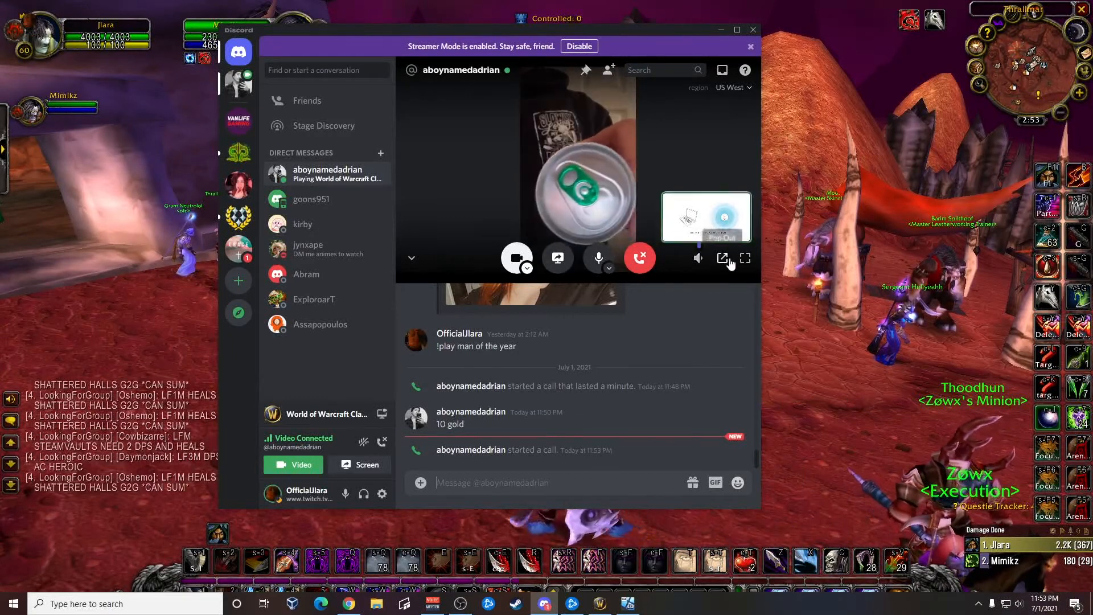
left_click(723, 258)
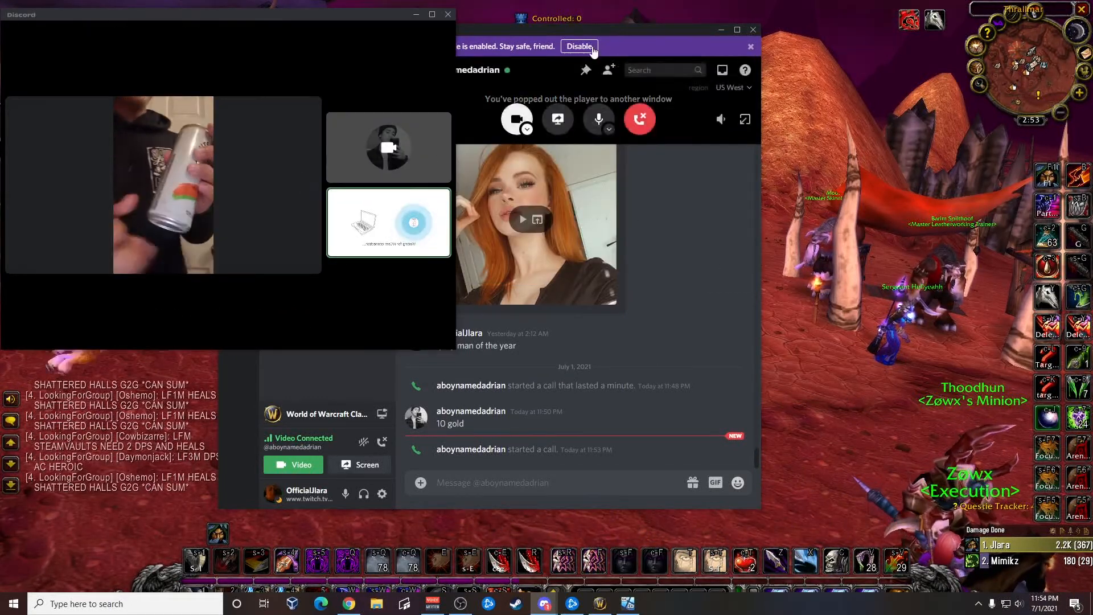